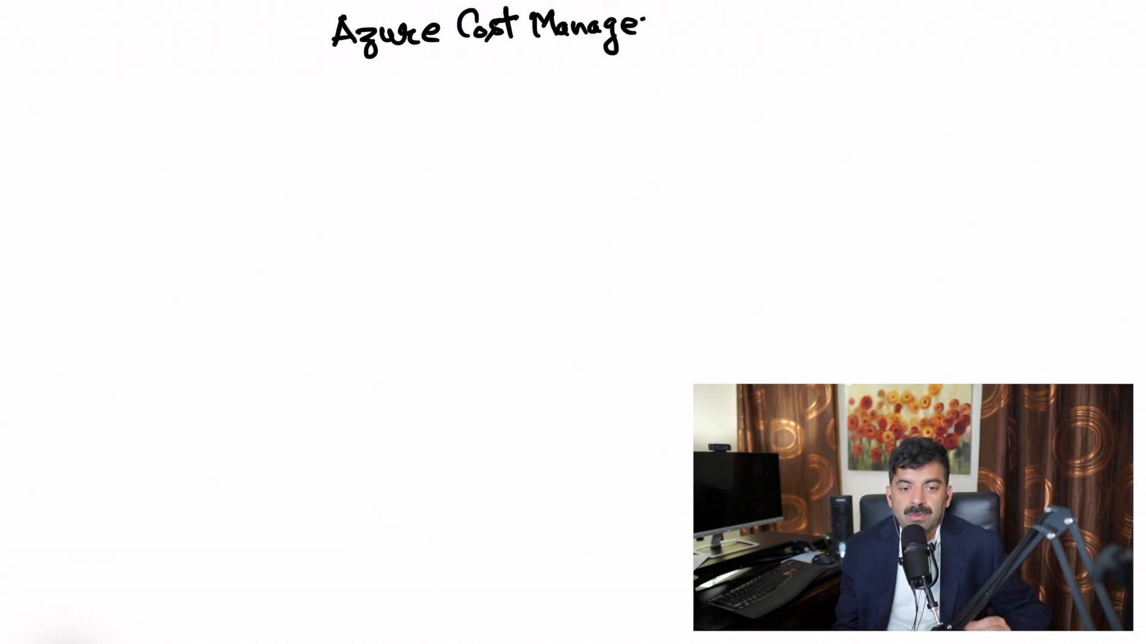
text(ment)
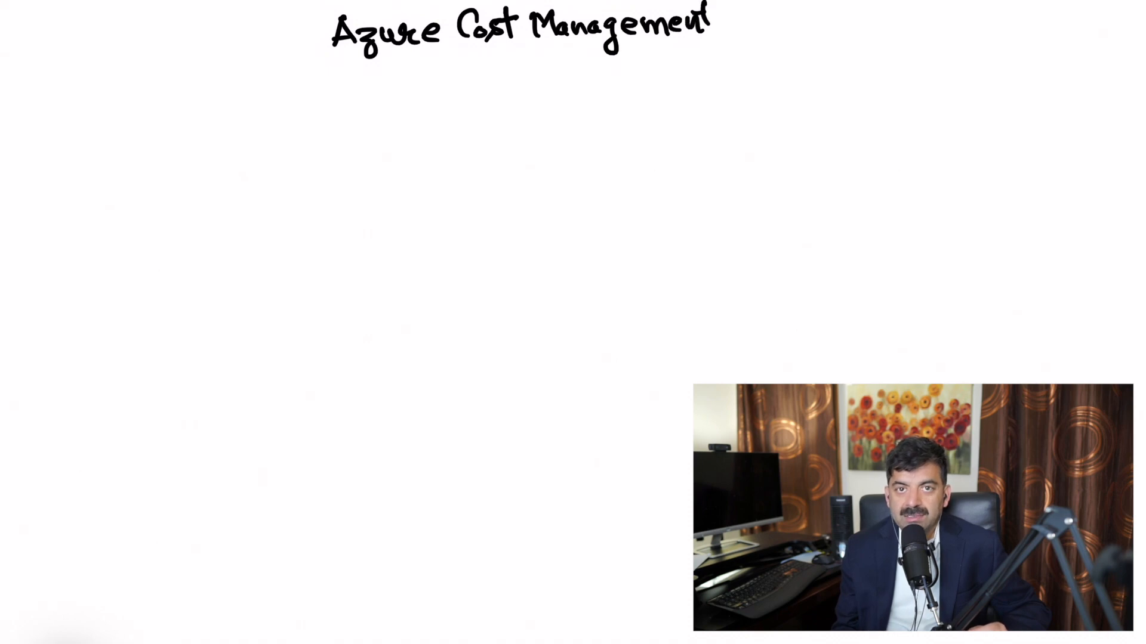
text(Tool)
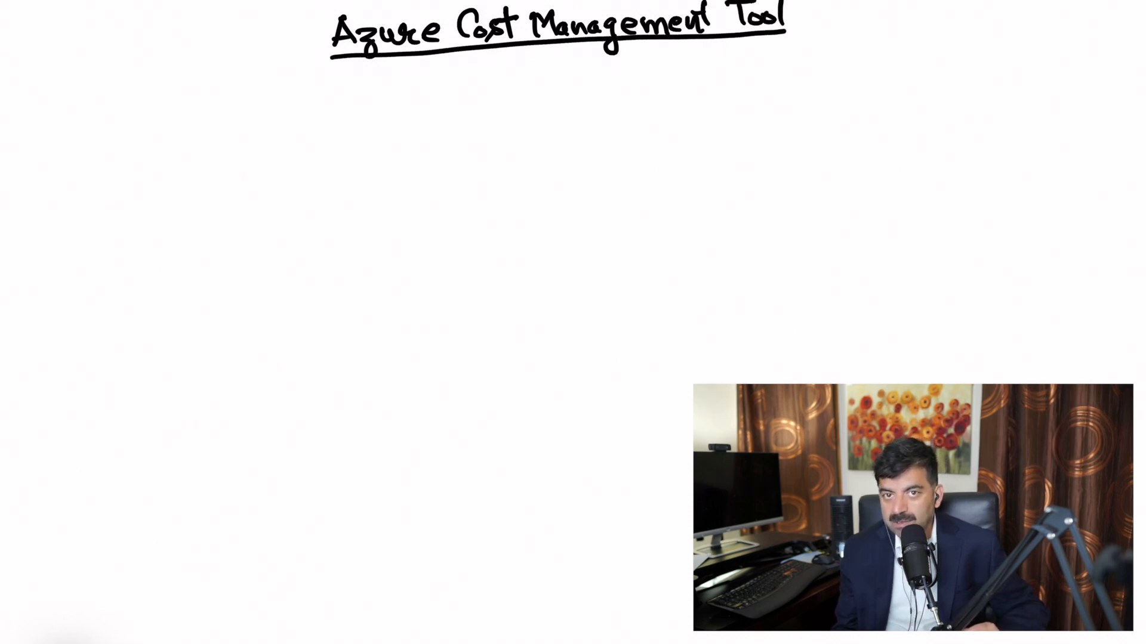
text(Cor)
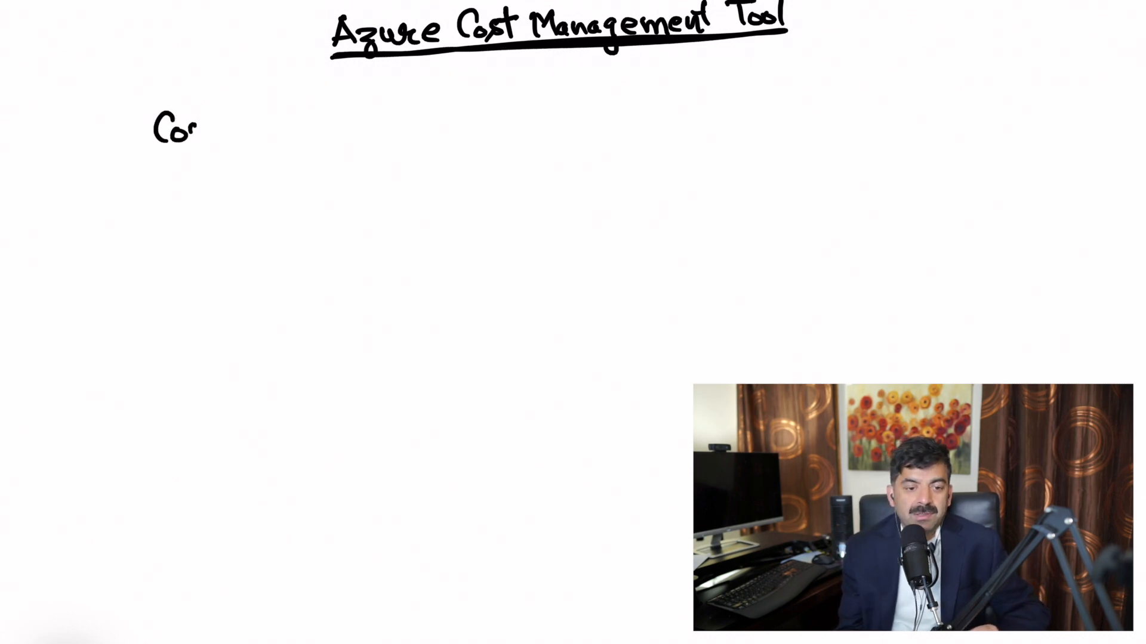